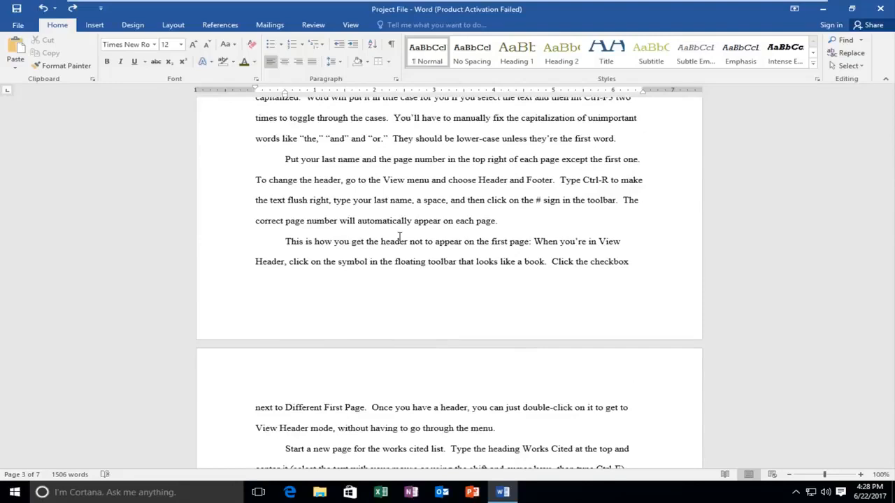
mouse_move(649, 263)
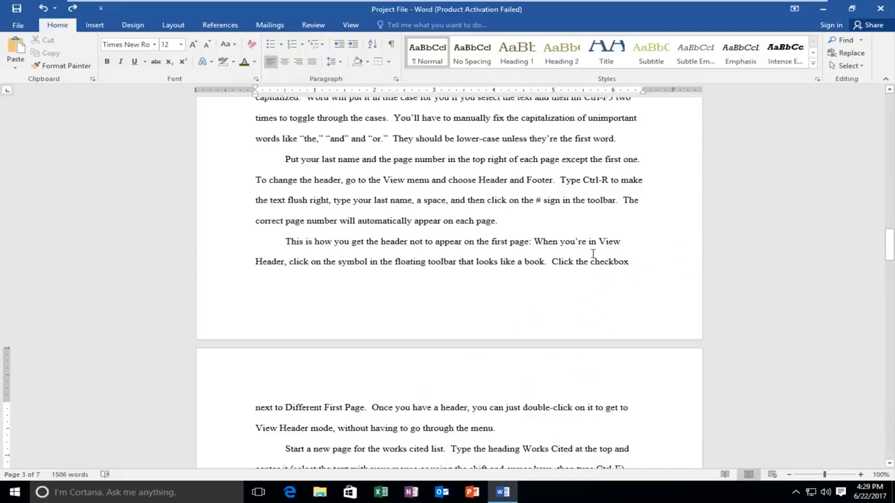
mouse_move(155, 157)
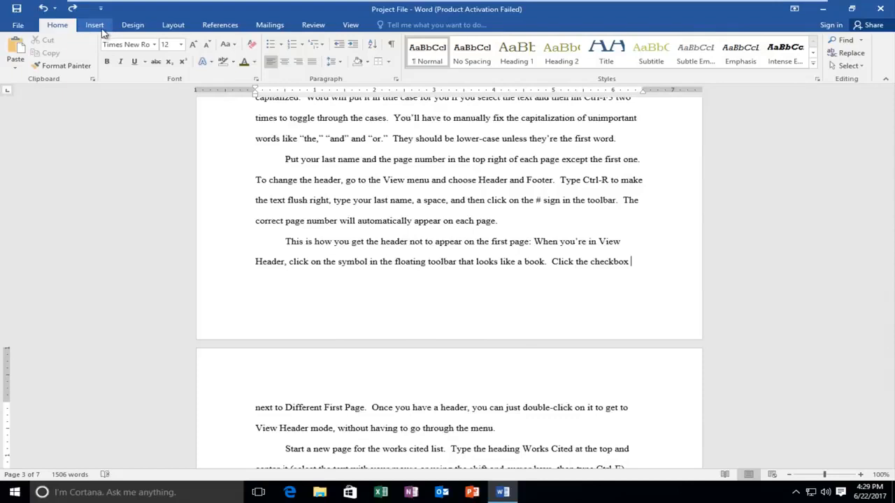
mouse_move(103, 30)
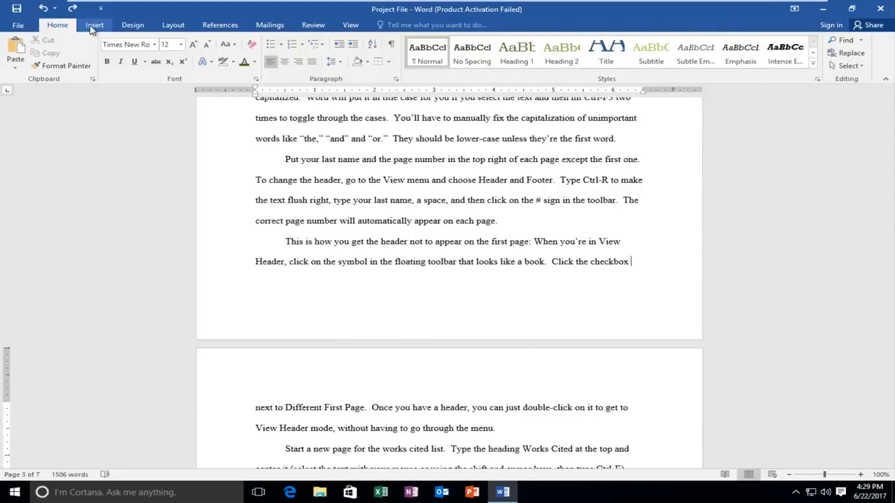
Insert a blank page after 'Click the checkbox' and scroll down to confirm it.
left_click(87, 24)
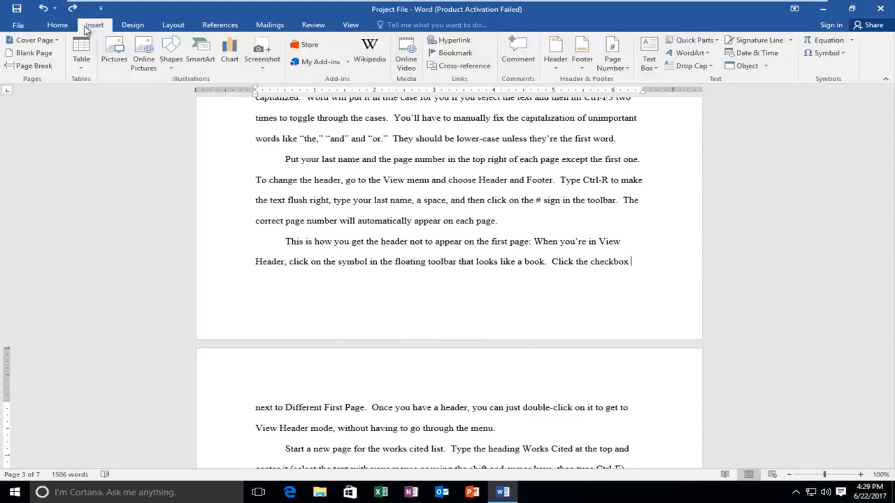
left_click(34, 53)
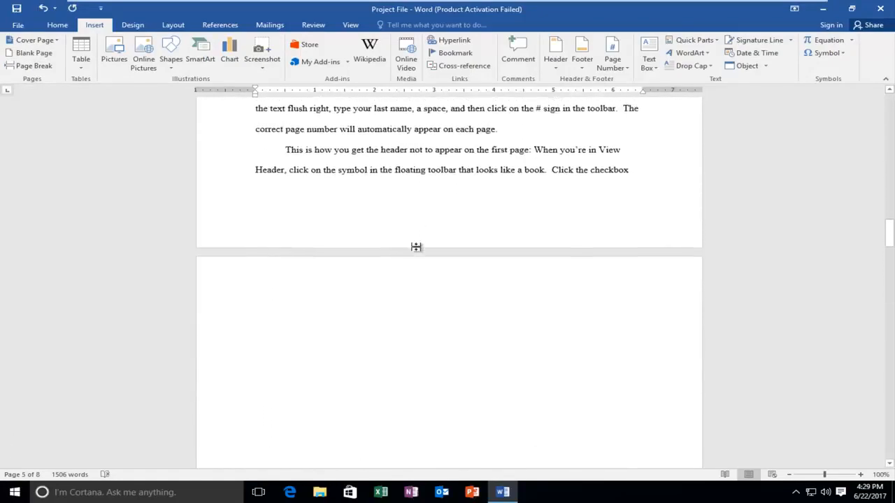
scroll("down", 3)
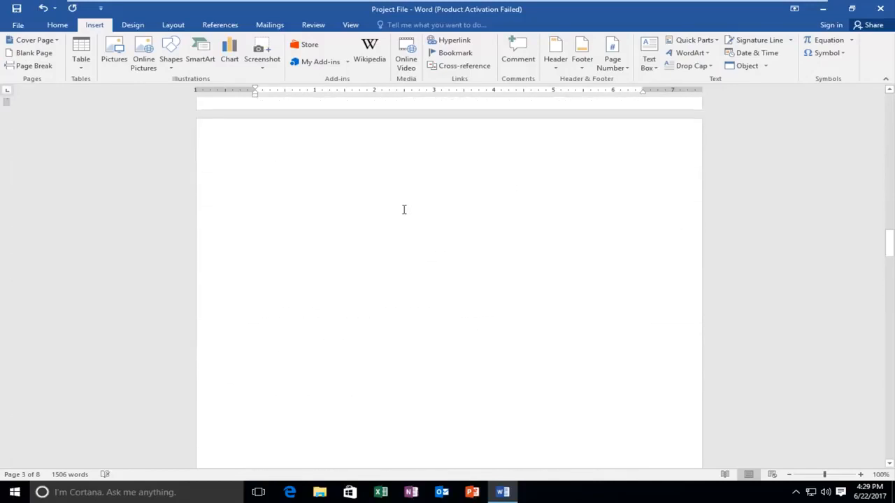
scroll("down", 3)
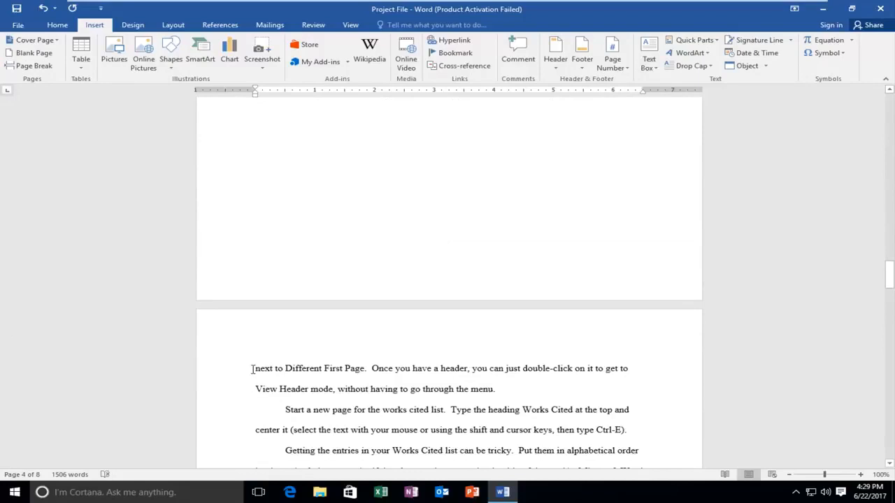